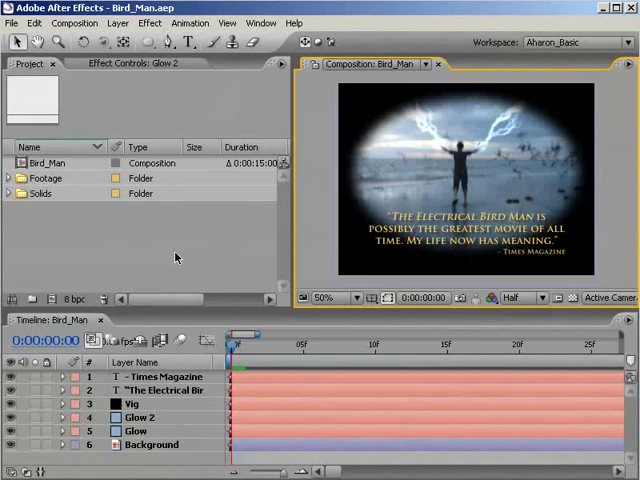
- Add the Bird_Man composition to the render queue via Composition > Add to Render Queue
{"action": "left_click", "coordinate": [74, 22]}
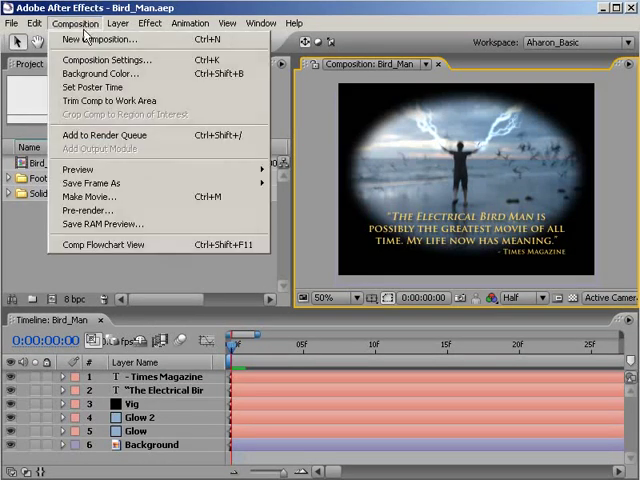
{"action": "left_click", "coordinate": [104, 136]}
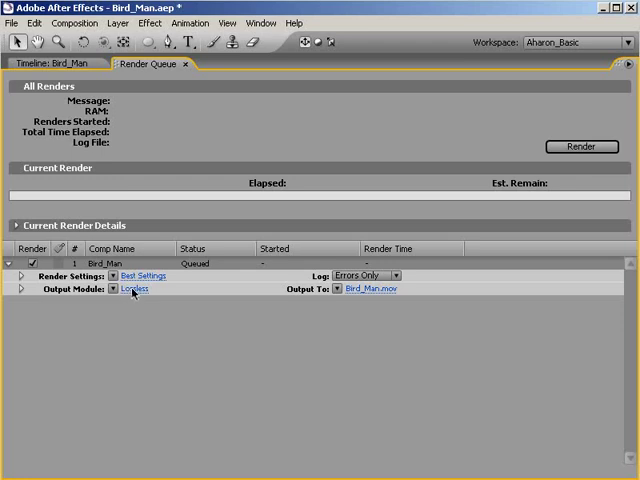
- Set Bird_Man's output module to a 32-bit Targa sequence with RGB + Alpha, straight colour, no audio
{"action": "left_click", "coordinate": [136, 290]}
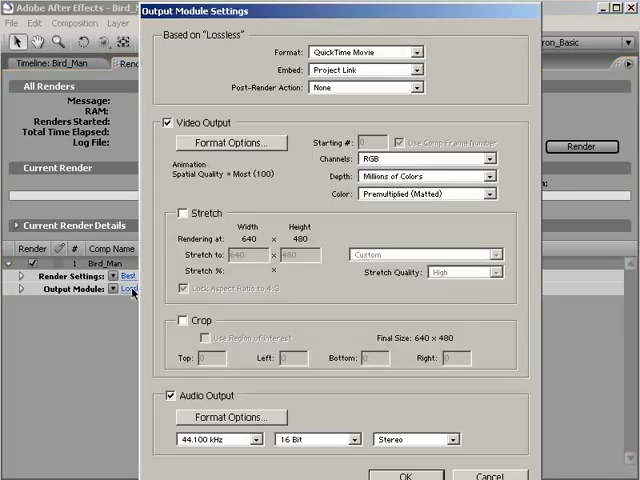
{"action": "mouse_move", "coordinate": [184, 300]}
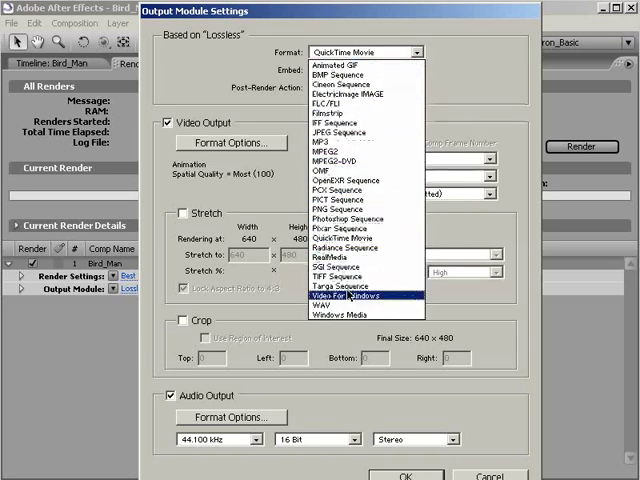
{"action": "left_click", "coordinate": [350, 284]}
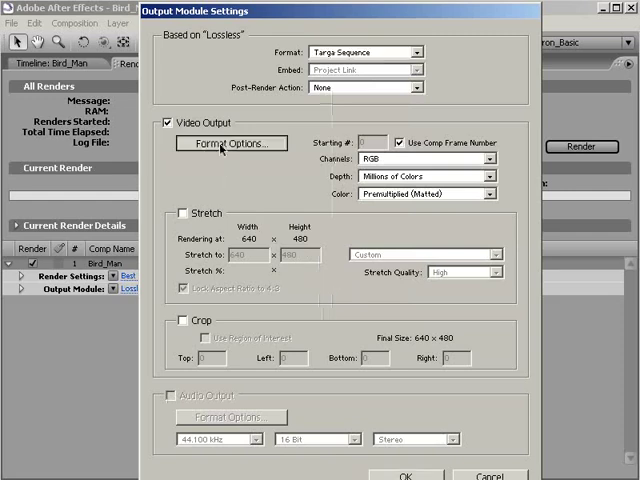
{"action": "left_click", "coordinate": [228, 144]}
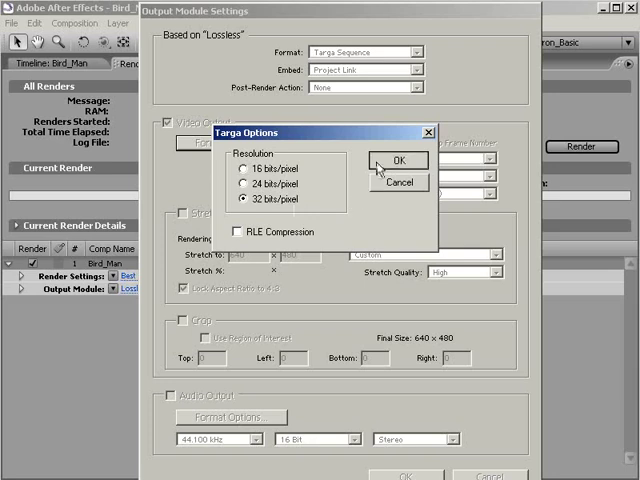
{"action": "left_click", "coordinate": [398, 160]}
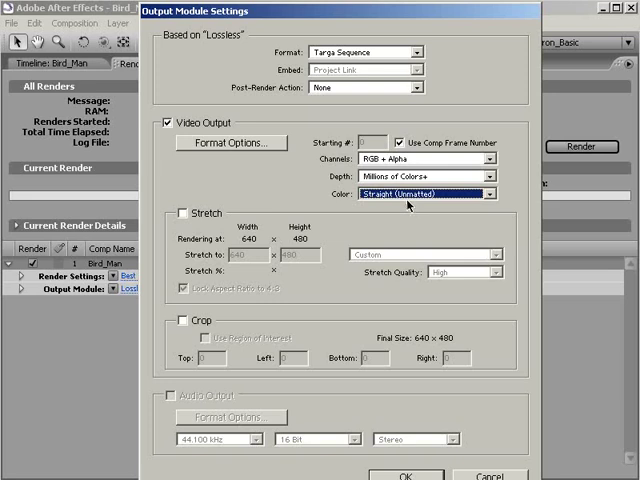
{"action": "mouse_move", "coordinate": [408, 228]}
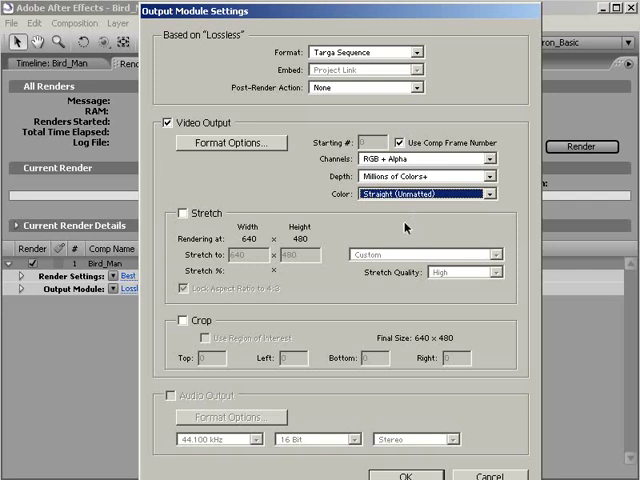
{"action": "mouse_move", "coordinate": [404, 228]}
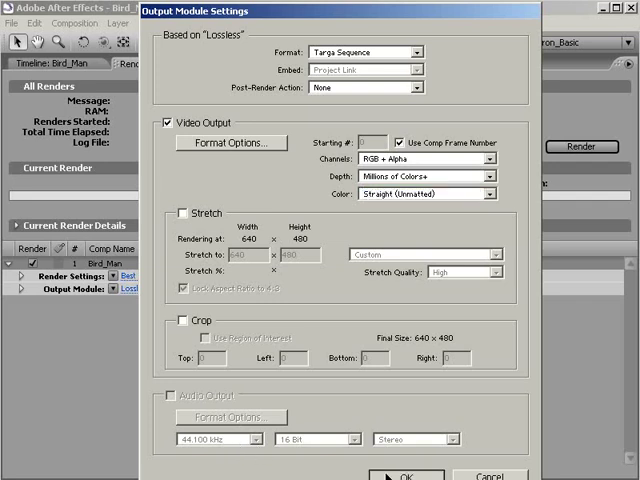
{"action": "left_click", "coordinate": [406, 474]}
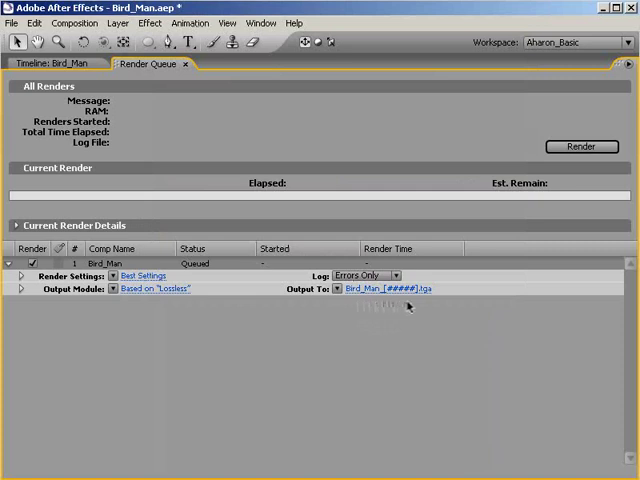
{"action": "mouse_move", "coordinate": [368, 300]}
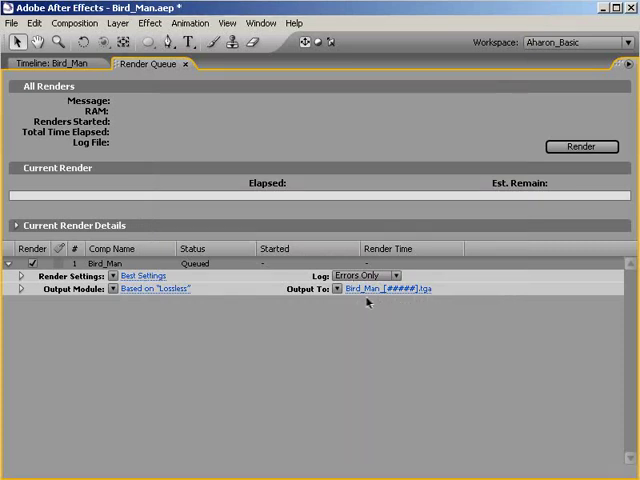
{"action": "mouse_move", "coordinate": [350, 306]}
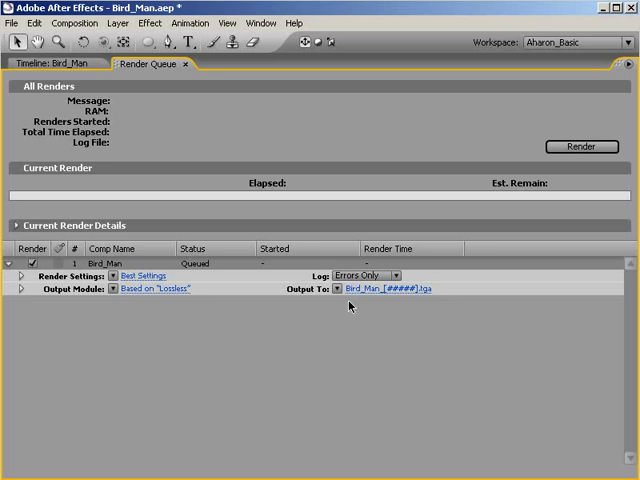
{"action": "mouse_move", "coordinate": [238, 316]}
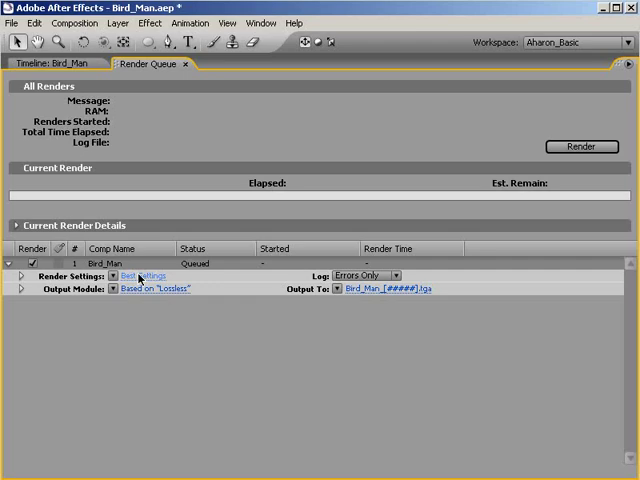
- In Bird_Man's render settings, turn storage overflow off and skip existing files on
{"action": "left_click", "coordinate": [144, 276]}
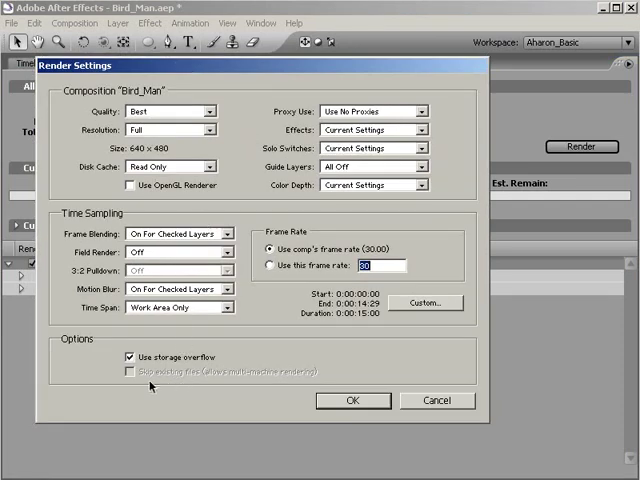
{"action": "mouse_move", "coordinate": [250, 390]}
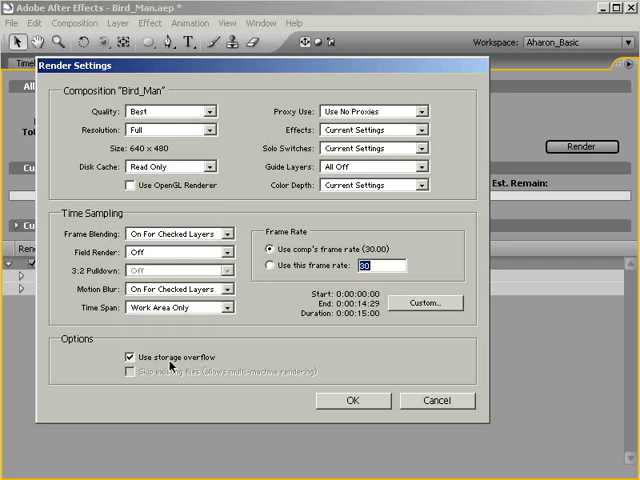
{"action": "left_click", "coordinate": [128, 356]}
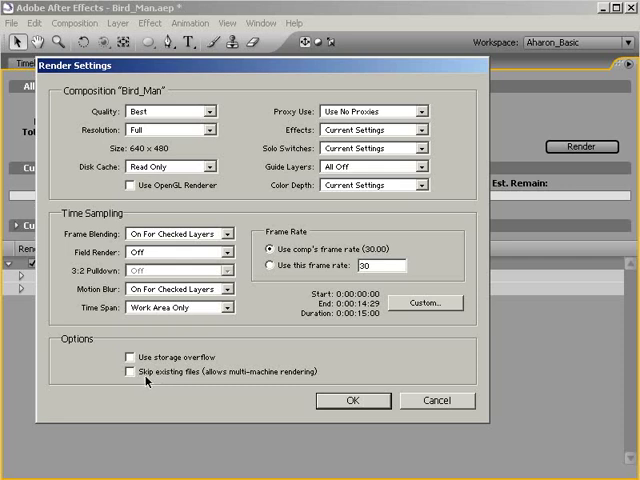
{"action": "left_click", "coordinate": [128, 372]}
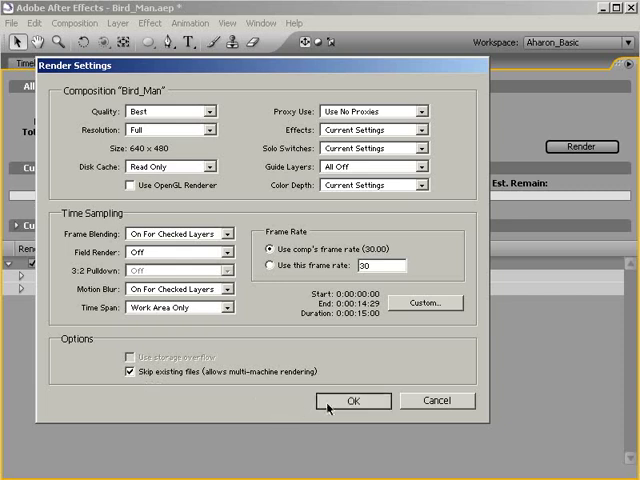
{"action": "left_click", "coordinate": [352, 400]}
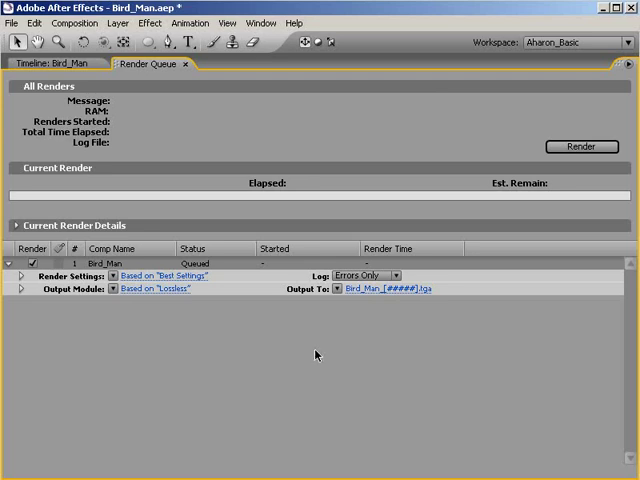
{"action": "mouse_move", "coordinate": [338, 344]}
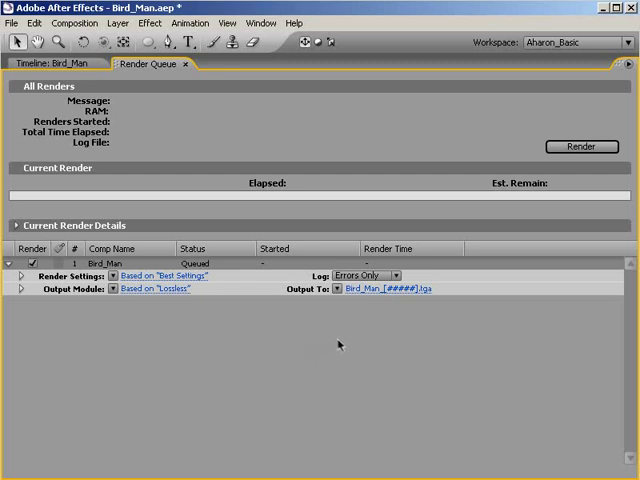
{"action": "mouse_move", "coordinate": [338, 344]}
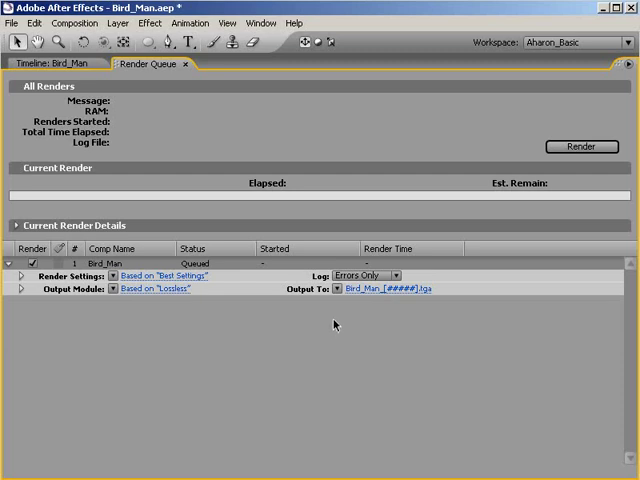
{"action": "mouse_move", "coordinate": [356, 300]}
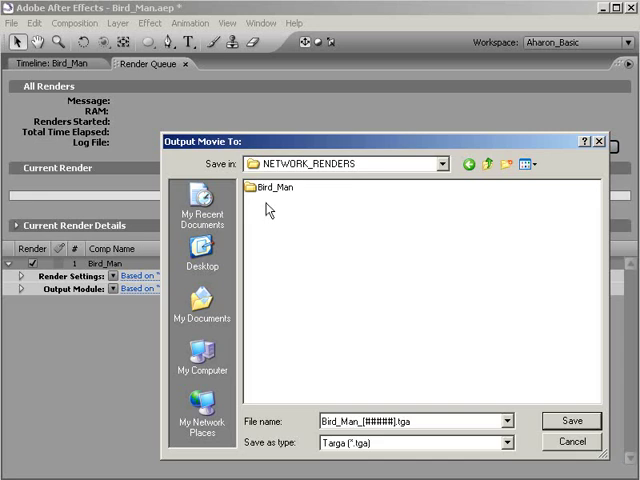
{"action": "mouse_move", "coordinate": [268, 196]}
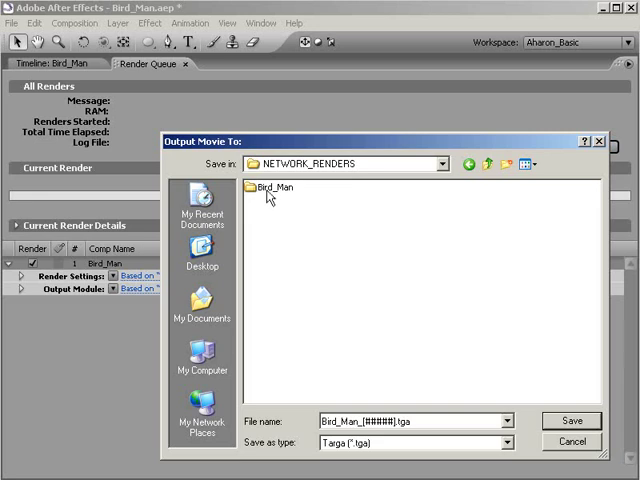
- Point the Targa sequence output into the Bird_Man folder inside NETWORK_RENDERS
{"action": "left_click", "coordinate": [280, 188]}
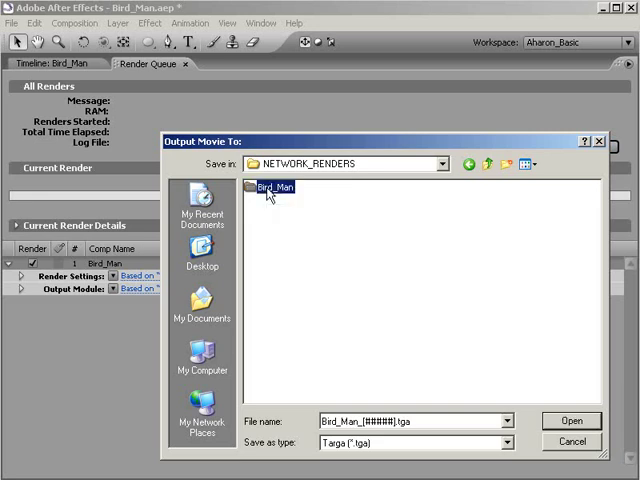
{"action": "double_click", "coordinate": [274, 188]}
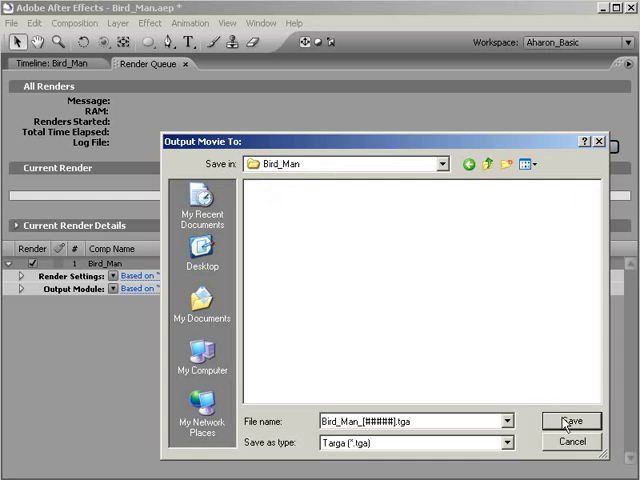
{"action": "left_click", "coordinate": [572, 420]}
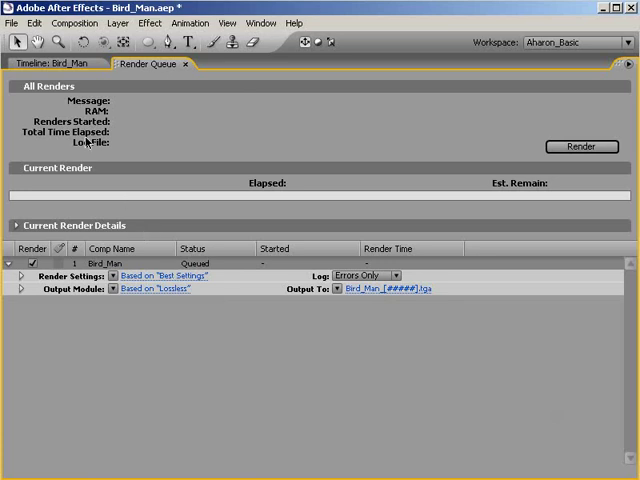
- Save the project via File > Save with Bird_Man queued as Bird_Man_[#####].tga
{"action": "left_click", "coordinate": [12, 22]}
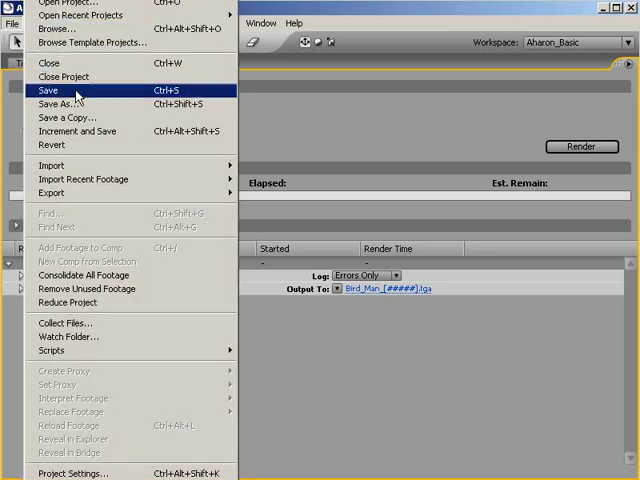
{"action": "mouse_move", "coordinate": [80, 100]}
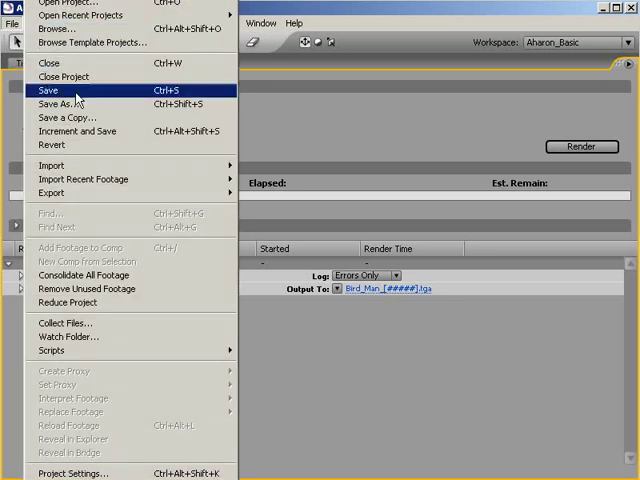
{"action": "left_click", "coordinate": [48, 90]}
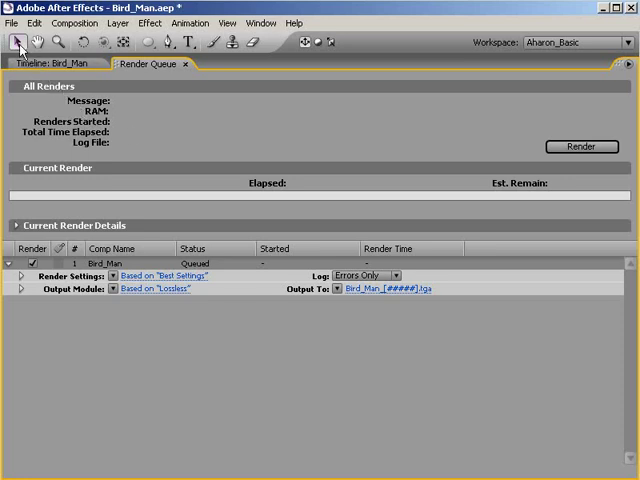
{"action": "left_click", "coordinate": [12, 24]}
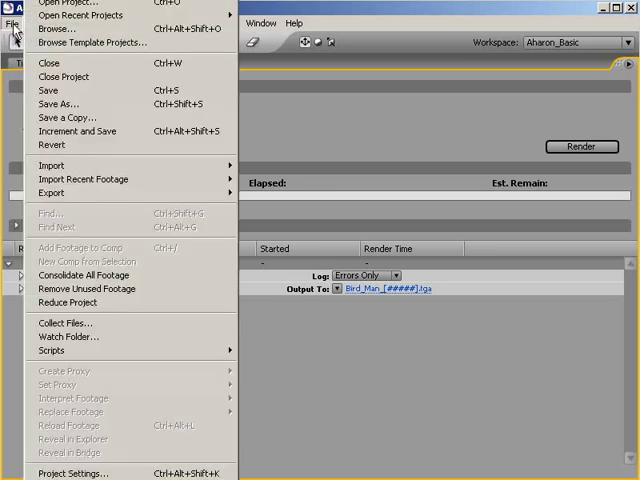
{"action": "mouse_move", "coordinate": [84, 276]}
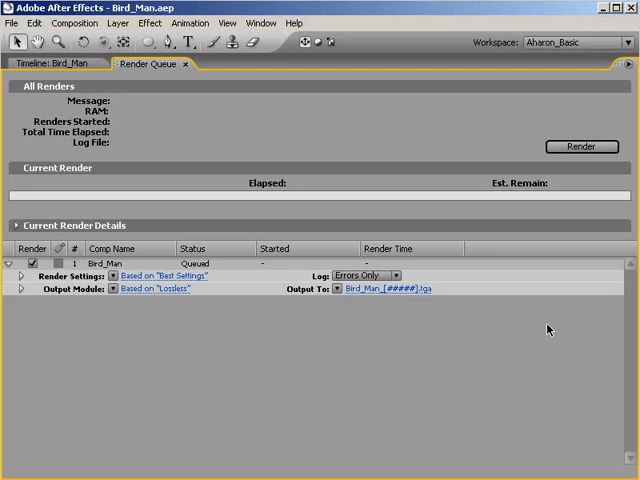
{"action": "mouse_move", "coordinate": [584, 208]}
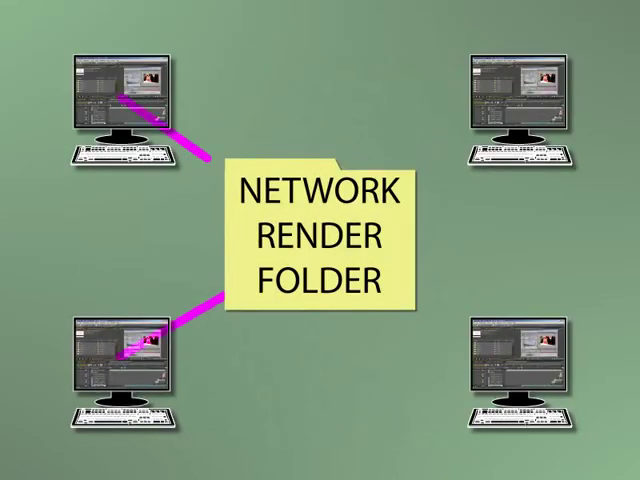
- Switch from the Render Queue back to the Bird_Man timeline and composition viewer
{"action": "key", "text": "right"}
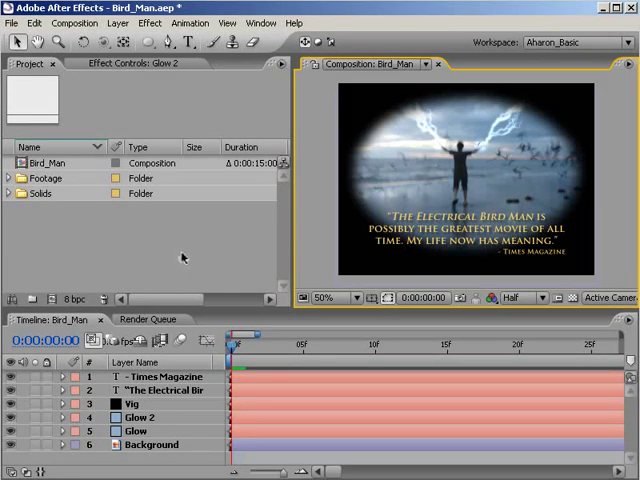
{"action": "mouse_move", "coordinate": [150, 224]}
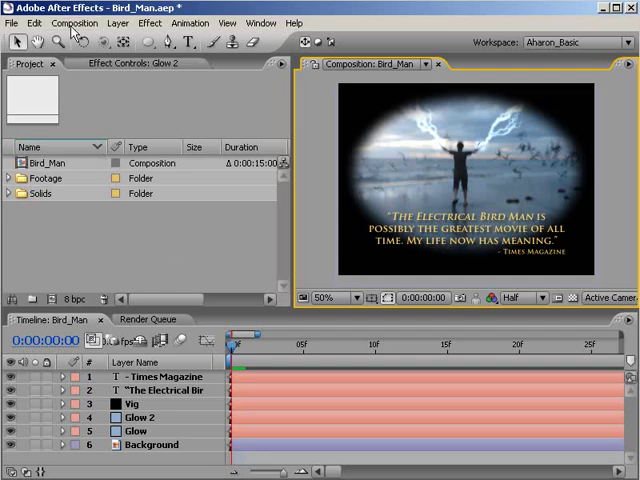
- Make Movie for Bird_Man as a QuickTime Movie with video output off and audio only
{"action": "left_click", "coordinate": [74, 22]}
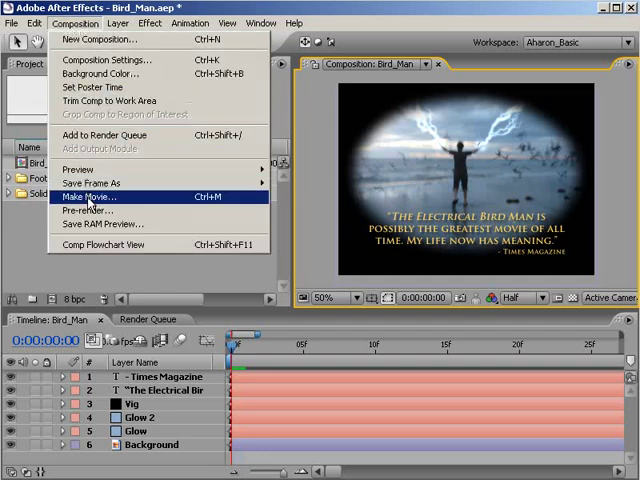
{"action": "left_click", "coordinate": [88, 196]}
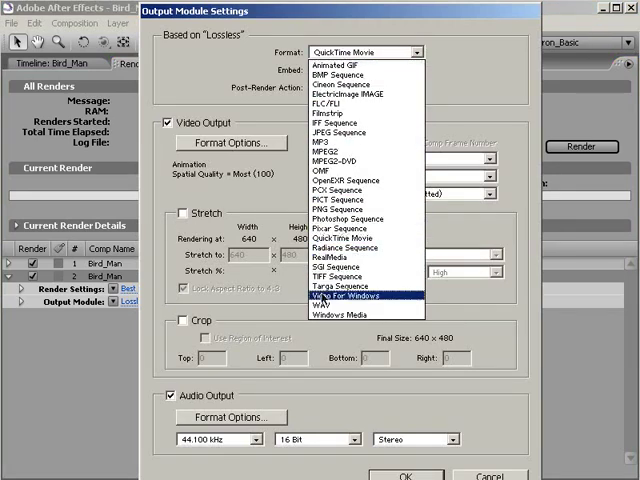
{"action": "mouse_move", "coordinate": [330, 304]}
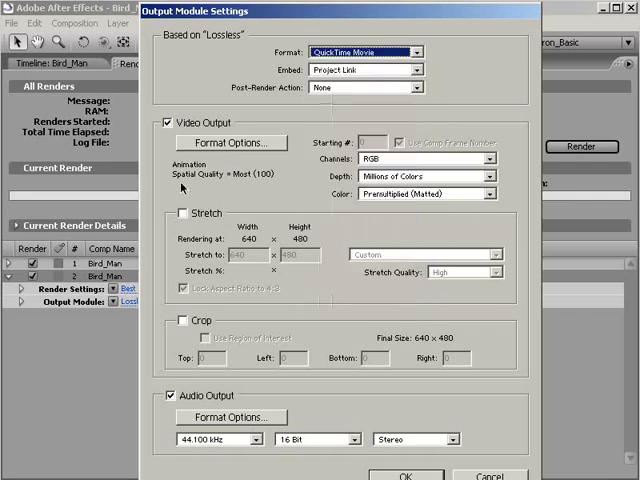
{"action": "left_click", "coordinate": [168, 122]}
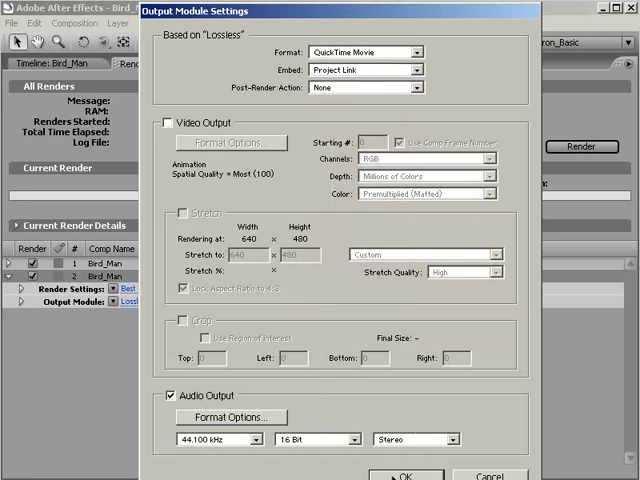
{"action": "left_click", "coordinate": [404, 474]}
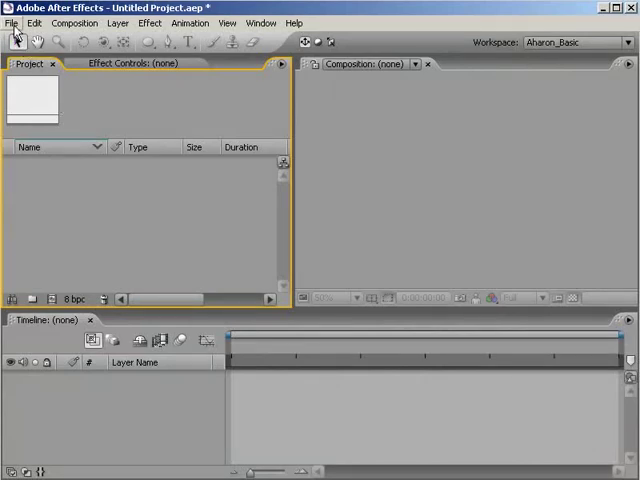
- Import Bird_Man_00000.tga as a Targa sequence and Bird_Man.mov via Import Multiple Files
{"action": "left_click", "coordinate": [12, 22]}
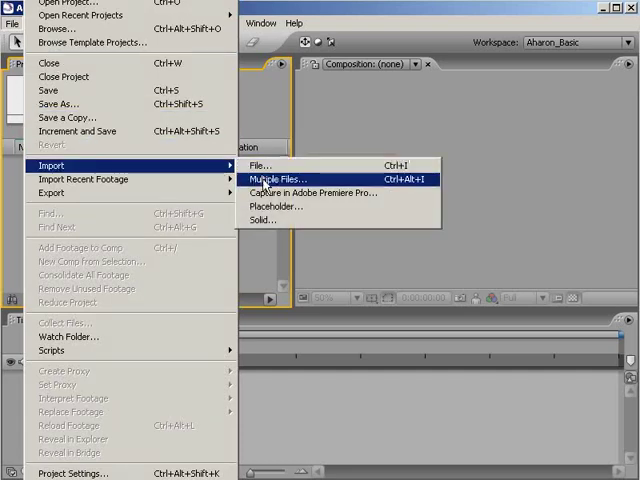
{"action": "left_click", "coordinate": [282, 178]}
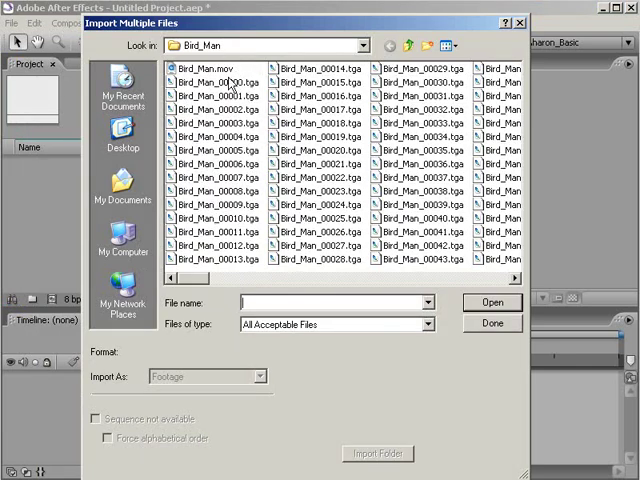
{"action": "left_click", "coordinate": [212, 80]}
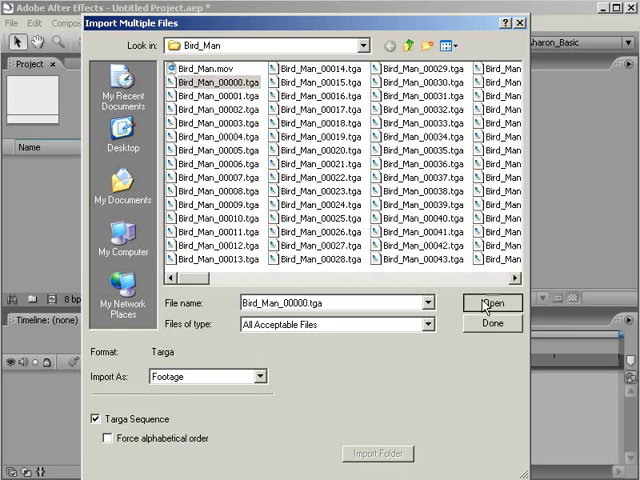
{"action": "left_click", "coordinate": [492, 302]}
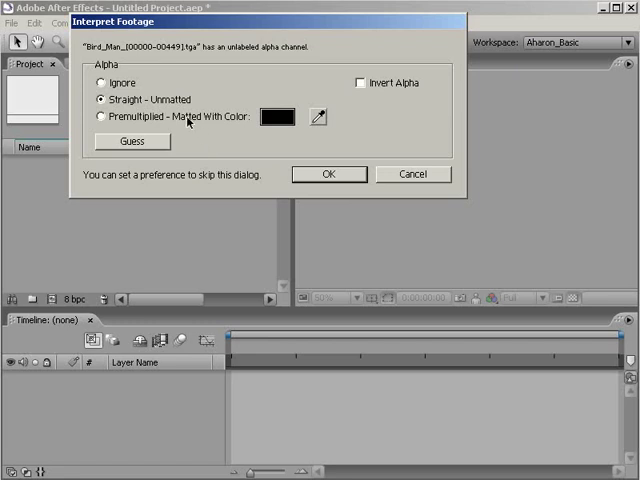
{"action": "mouse_move", "coordinate": [188, 120]}
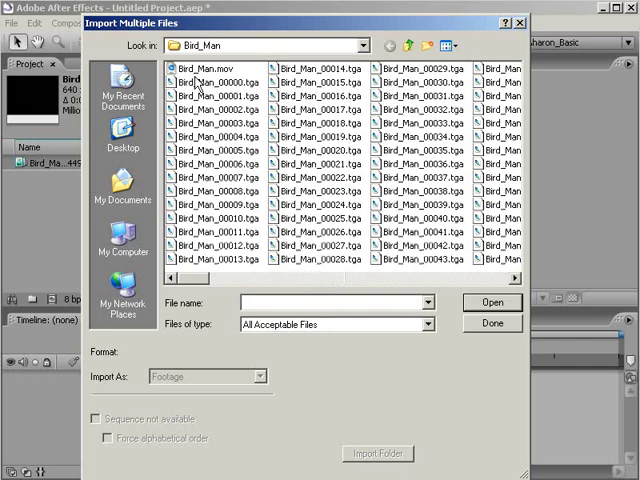
{"action": "left_click", "coordinate": [204, 68]}
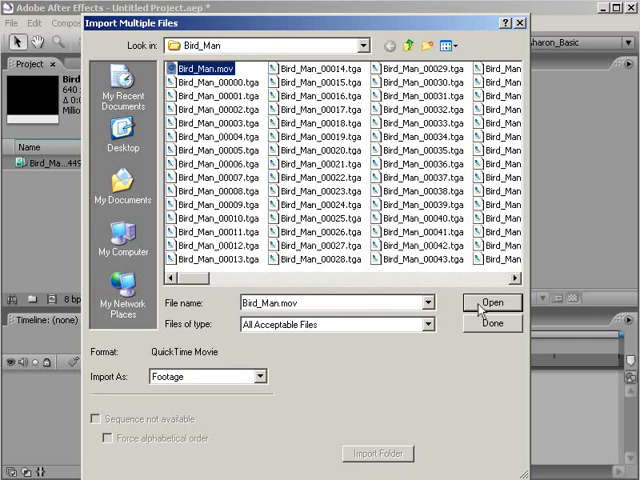
{"action": "left_click", "coordinate": [492, 302]}
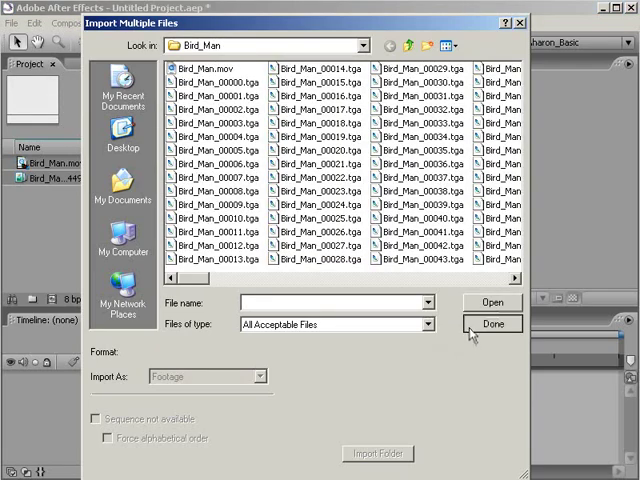
- Finish the import and bring up Interpret Footage > Main for the Targa sequence
{"action": "left_click", "coordinate": [492, 324]}
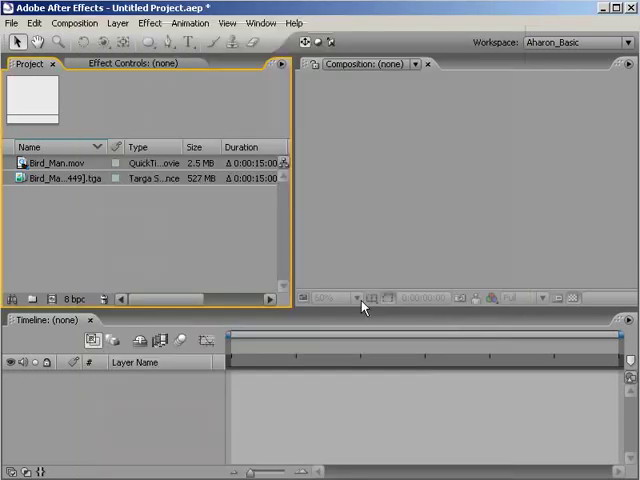
{"action": "mouse_move", "coordinate": [84, 220]}
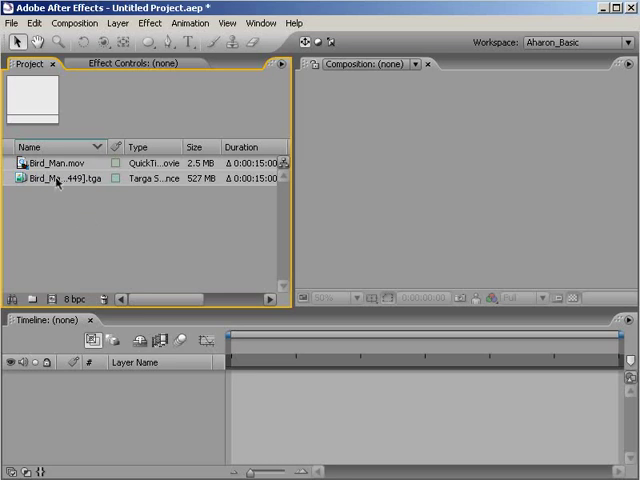
{"action": "right_click", "coordinate": [56, 180]}
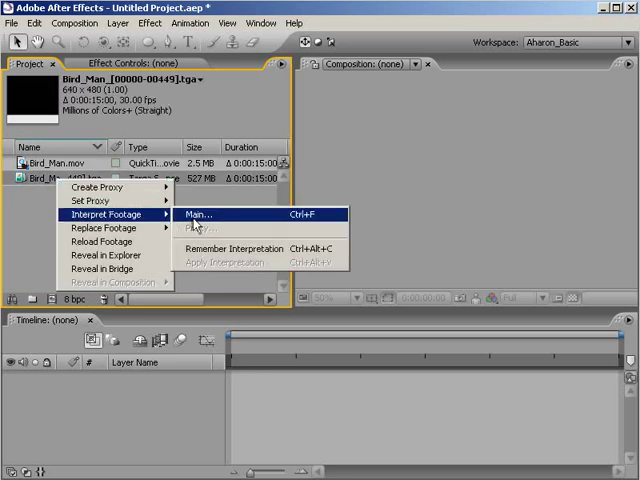
{"action": "left_click", "coordinate": [208, 214]}
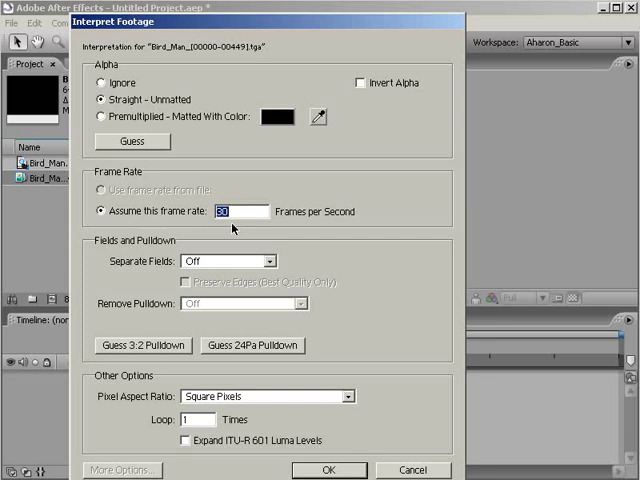
{"action": "mouse_move", "coordinate": [318, 420]}
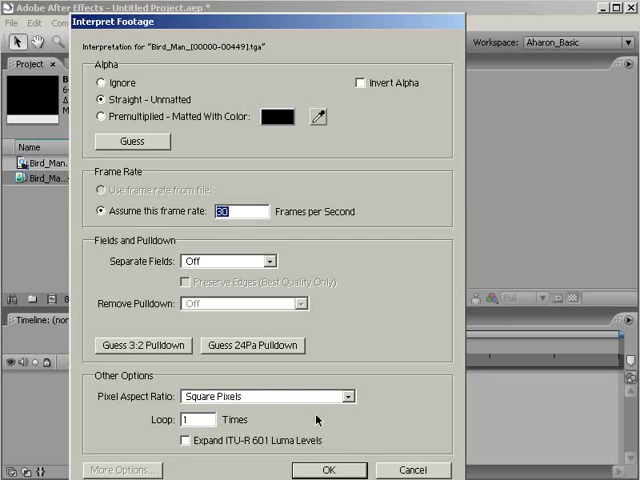
- Confirm the sequence interpretation and queue a Bird_Man comp rendering to Bird_Man_1.mov
{"action": "left_click", "coordinate": [328, 470]}
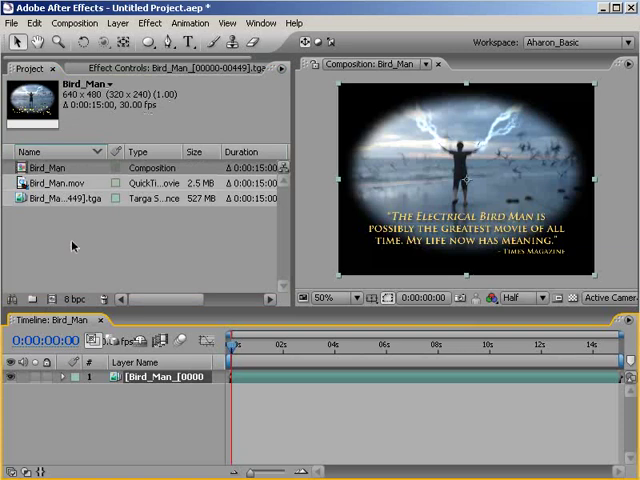
{"action": "left_click", "coordinate": [56, 184]}
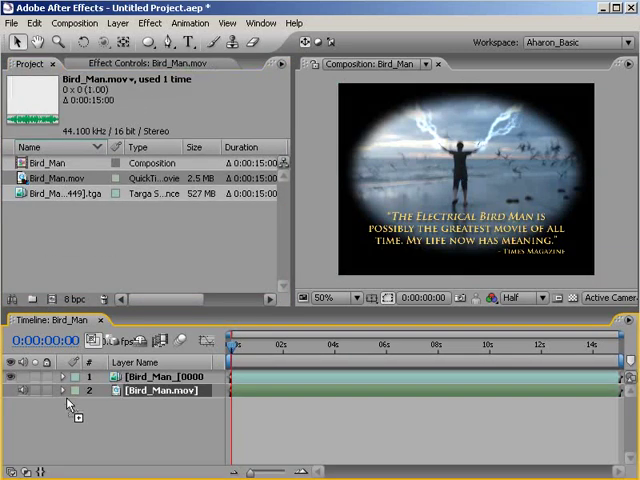
{"action": "left_click", "coordinate": [76, 24]}
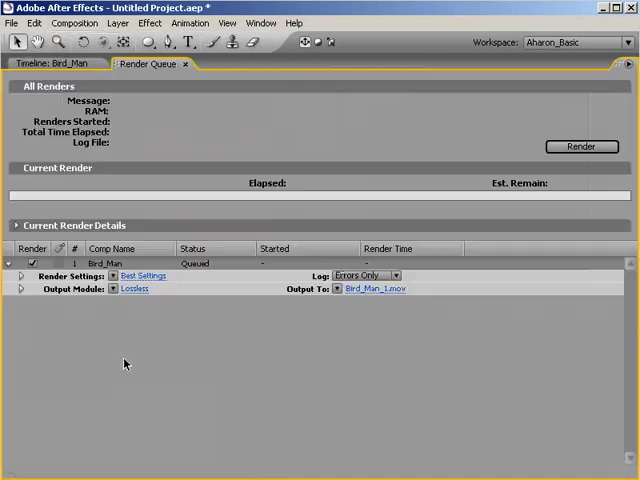
{"action": "left_click", "coordinate": [134, 288]}
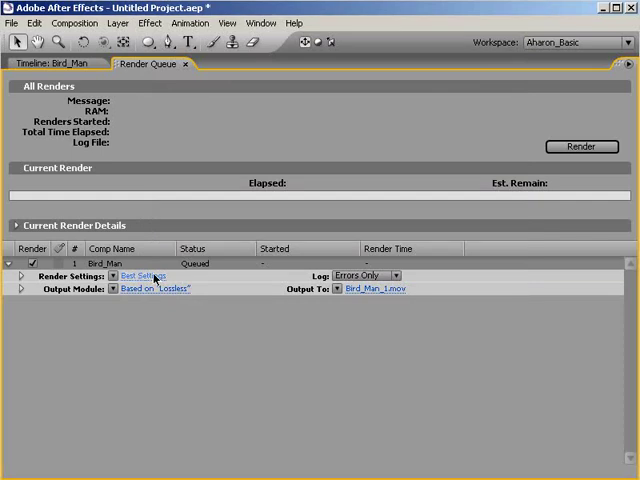
- Apply render settings based on Best Settings for the queued Bird_Man render
{"action": "left_click", "coordinate": [142, 276]}
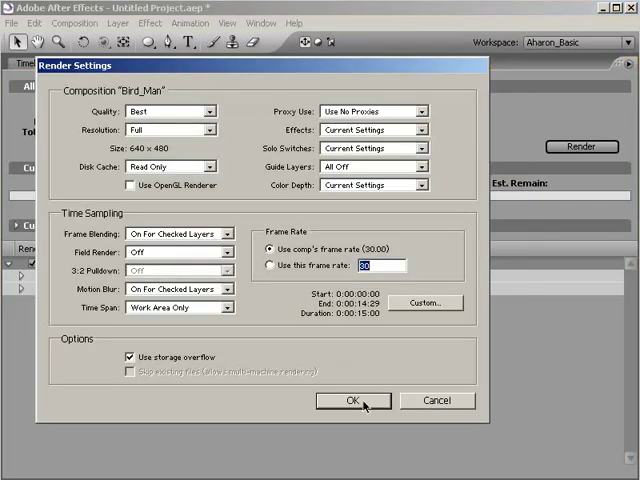
{"action": "left_click", "coordinate": [348, 400]}
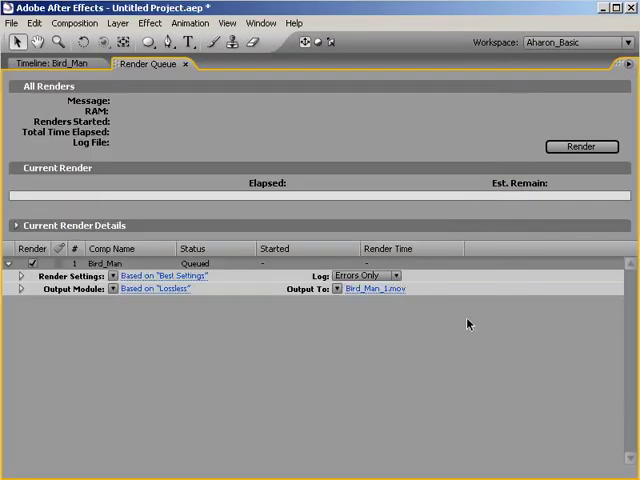